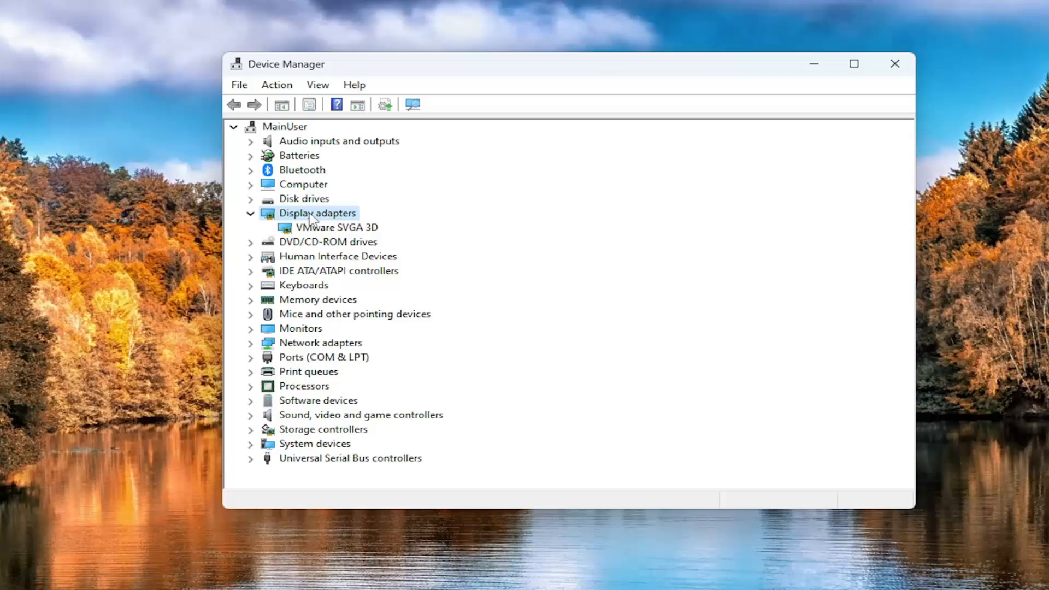
Step: Select the VMware SVGA 3D display adapter and view its driver properties (version 9.17.7.2)
click(330, 228)
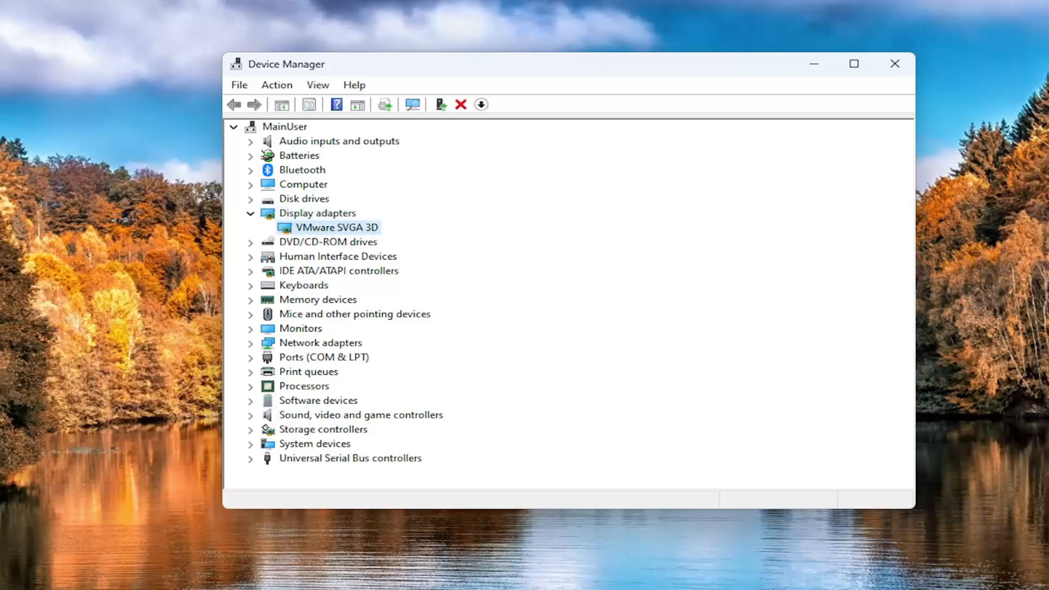
mouse_move(340, 232)
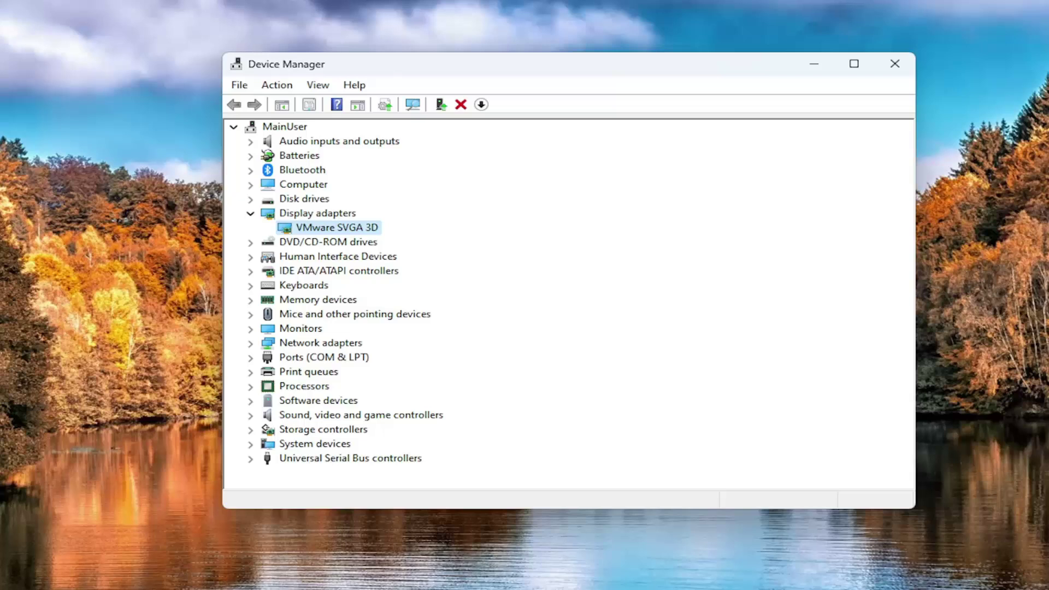
mouse_move(423, 184)
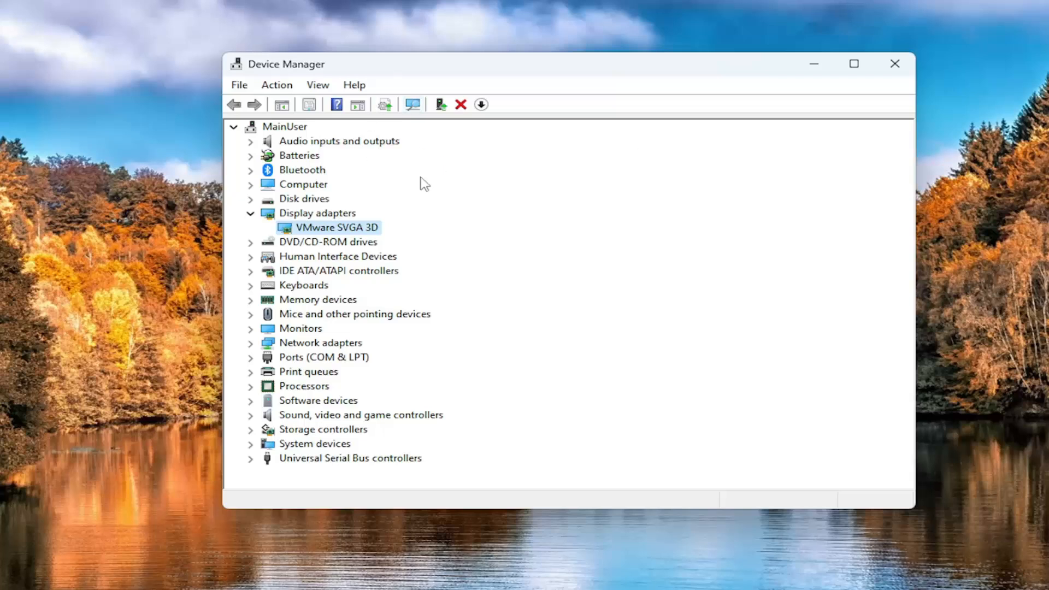
mouse_move(327, 242)
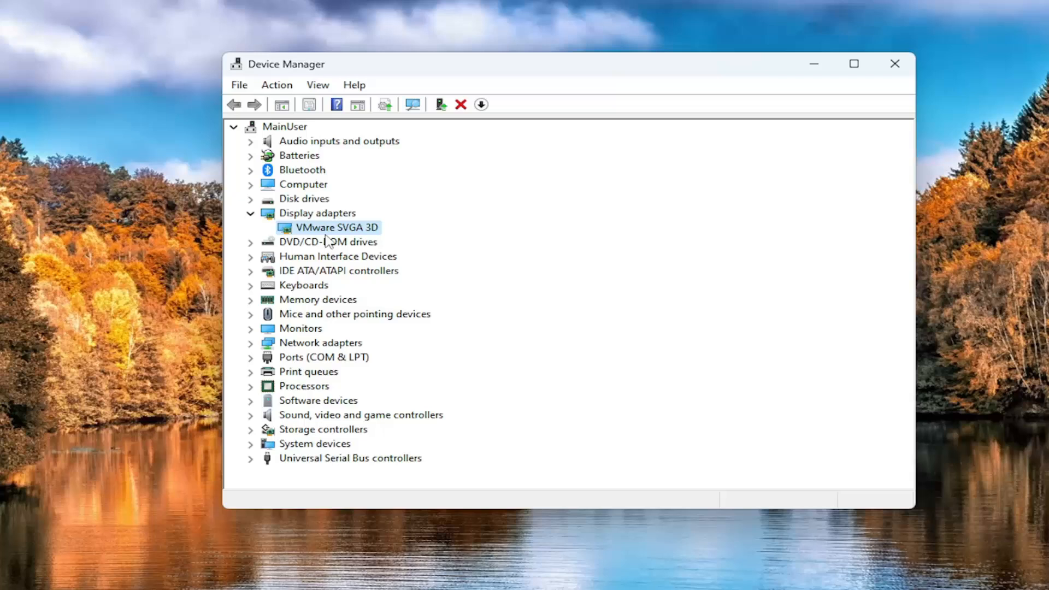
mouse_move(313, 221)
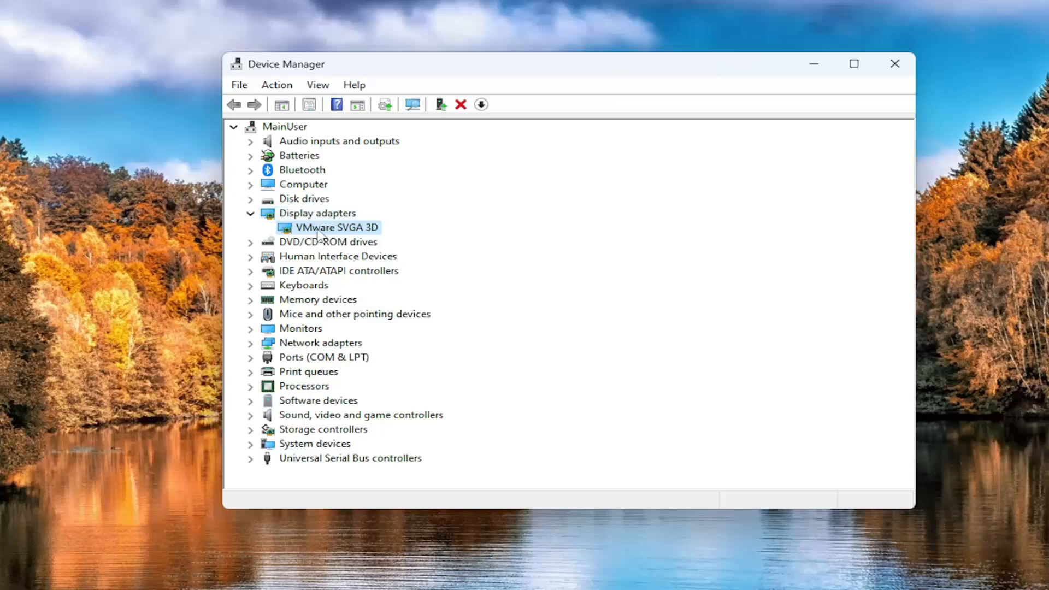
double_click(338, 227)
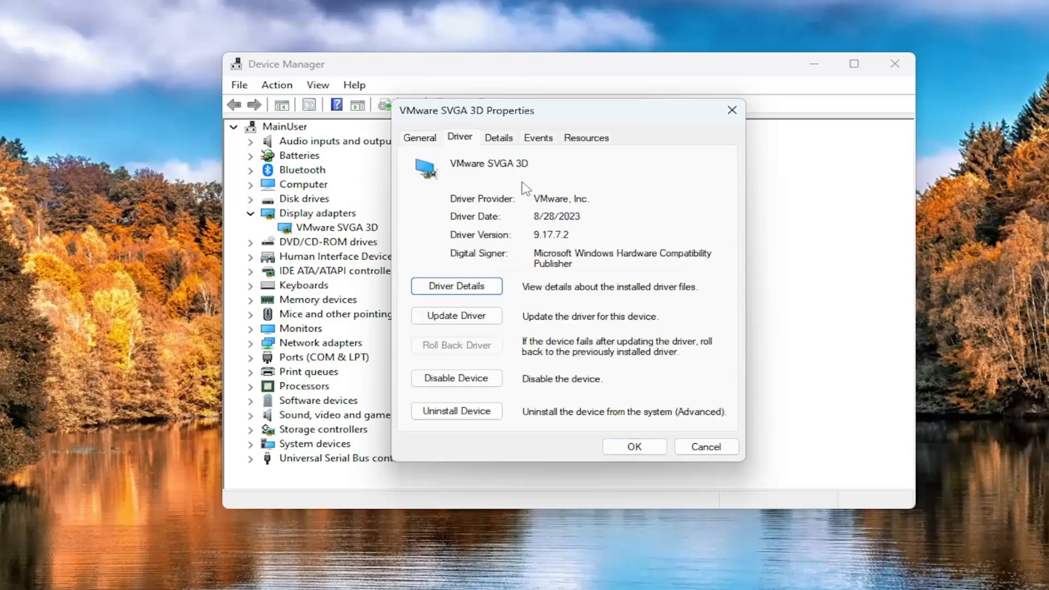
mouse_move(625, 189)
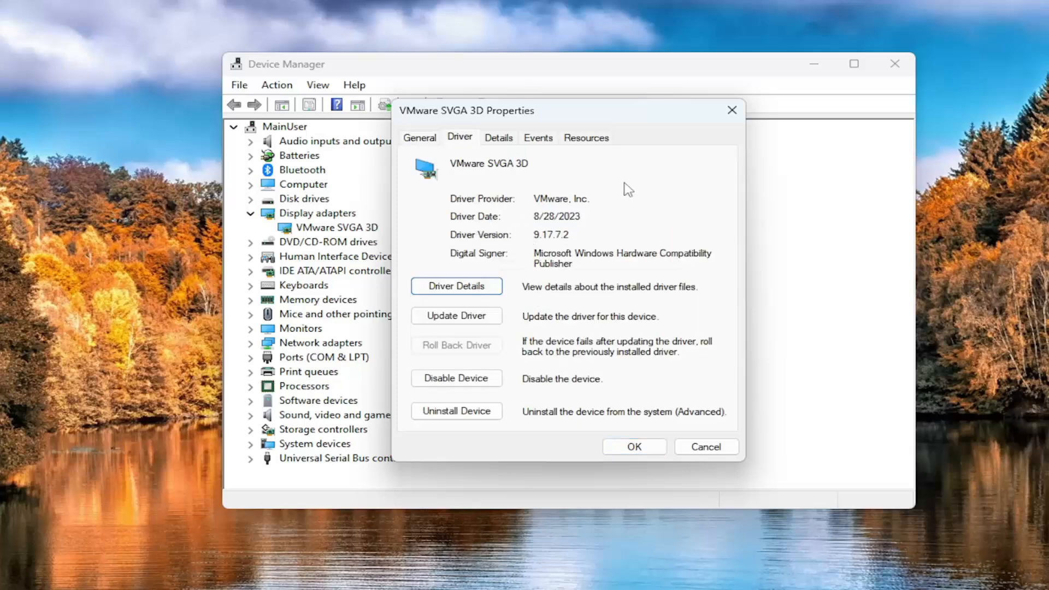
mouse_move(736, 155)
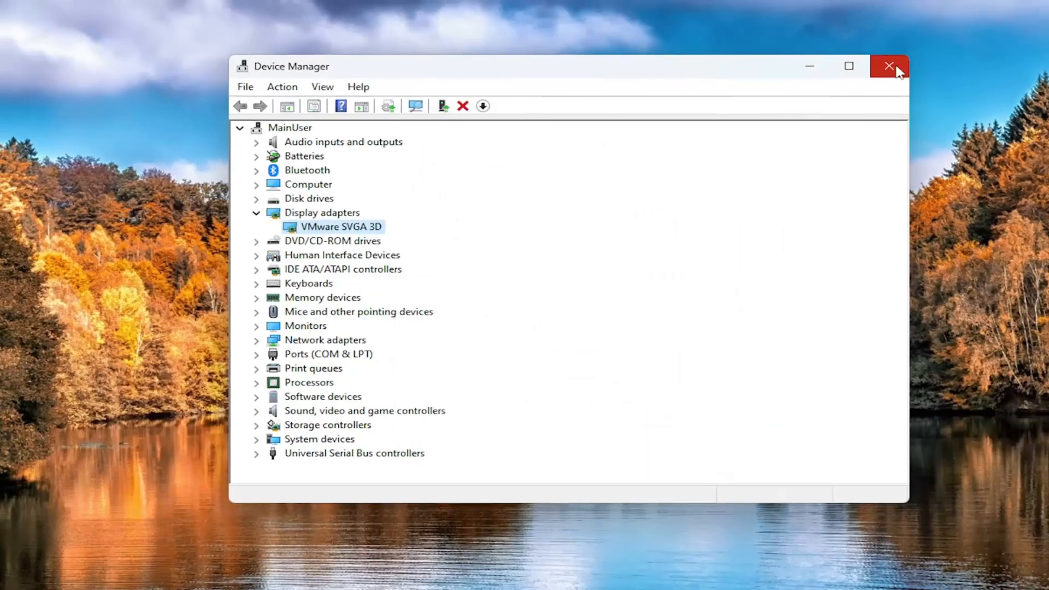
Step: Close the VMware SVGA 3D properties and the Device Manager window
click(889, 66)
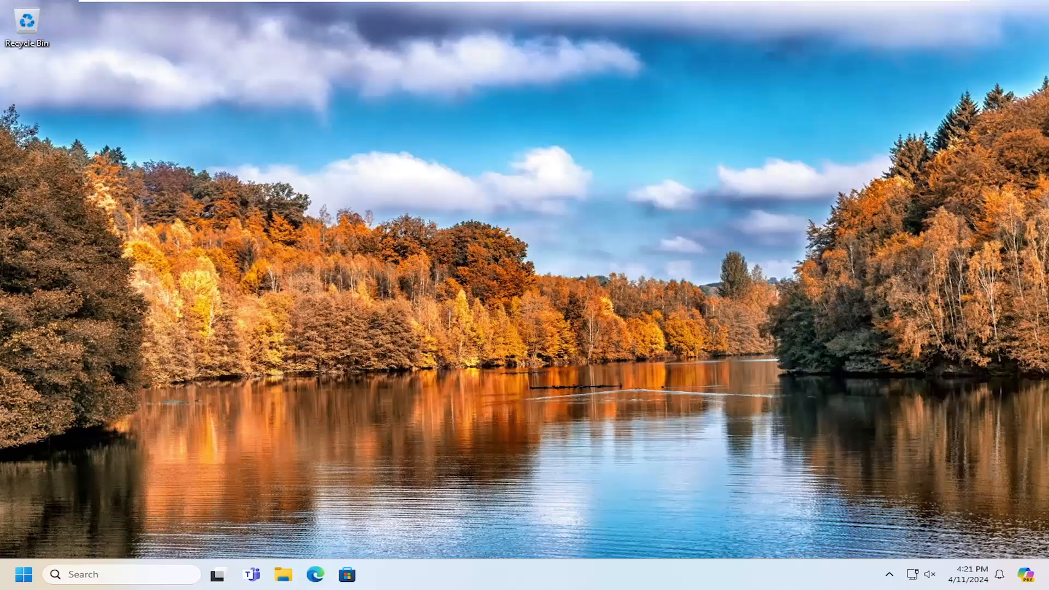